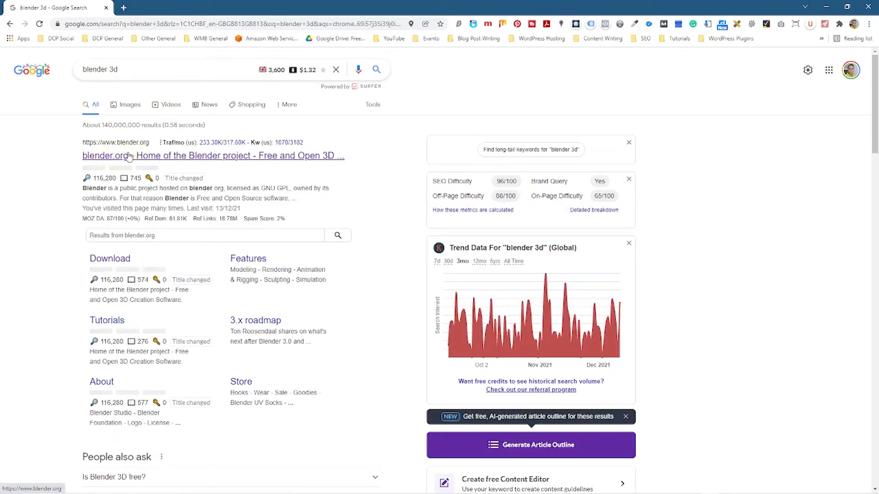
mouse_move(153, 146)
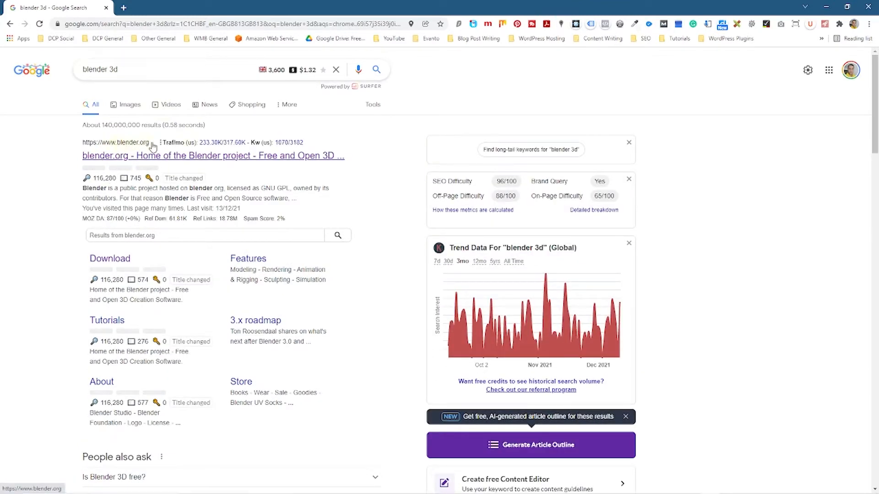
Open the official blender.org home page from the Google results for blender 3d
left_click(213, 156)
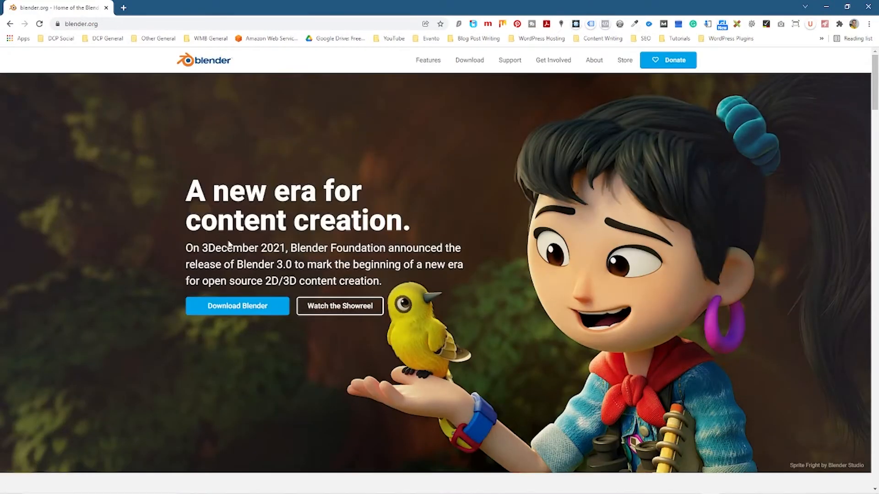
mouse_move(279, 288)
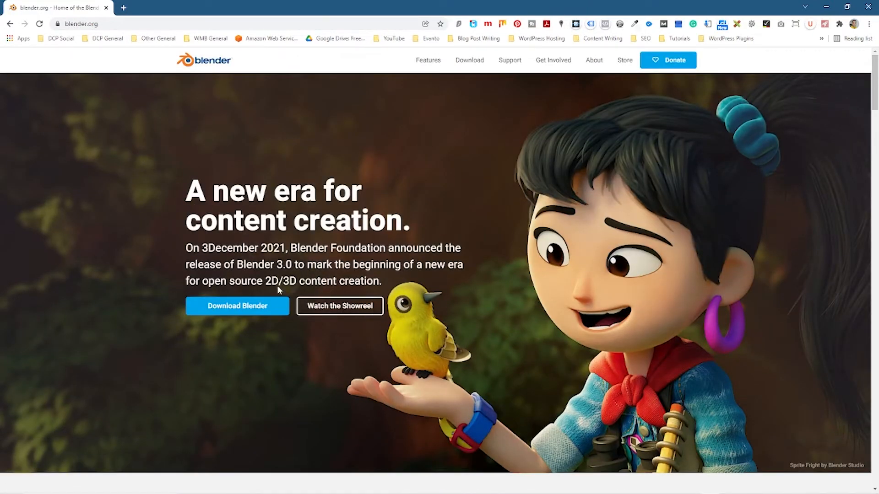
mouse_move(237, 306)
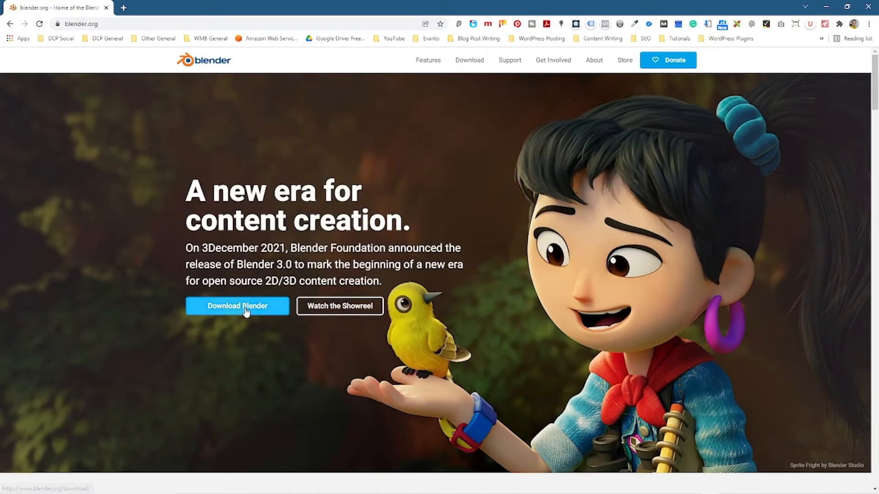
Go to the Blender 3.0 download page and review the macOS, Linux and other versions list
left_click(237, 306)
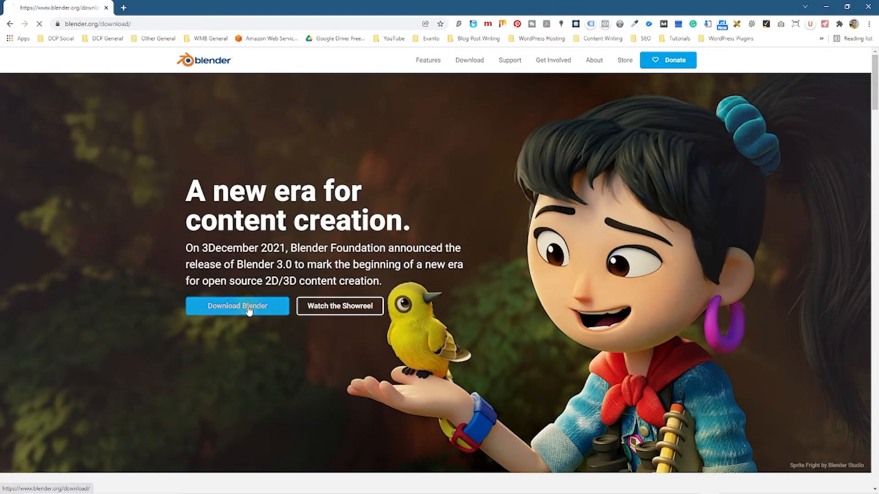
left_click(236, 306)
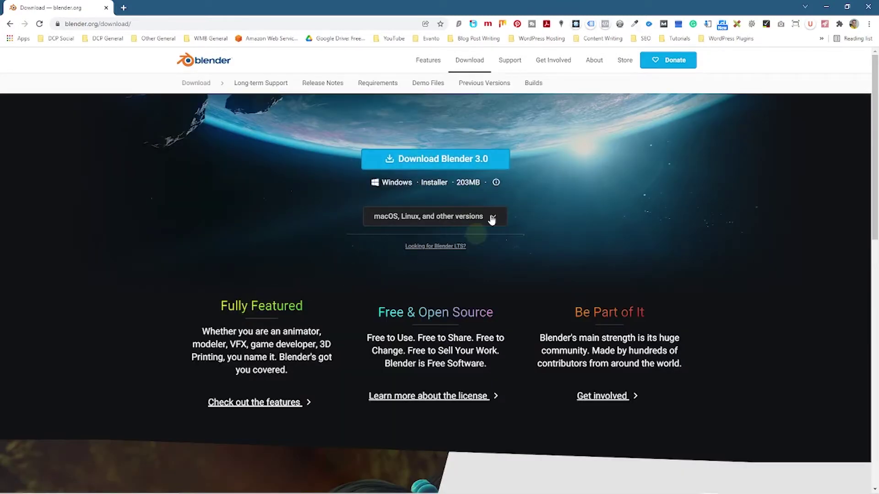
mouse_move(381, 185)
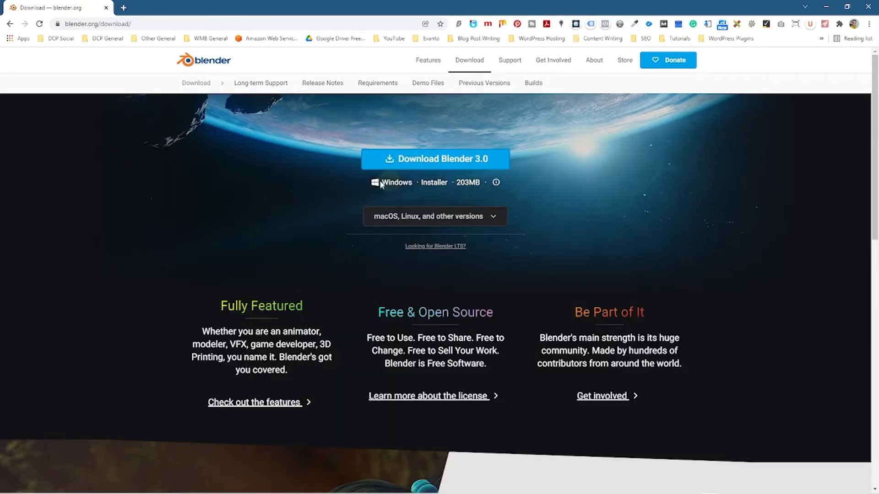
mouse_move(454, 221)
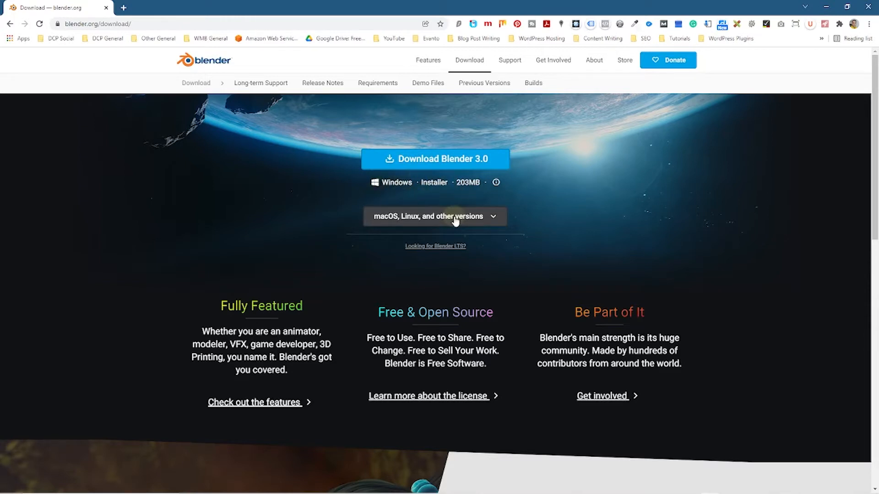
left_click(435, 216)
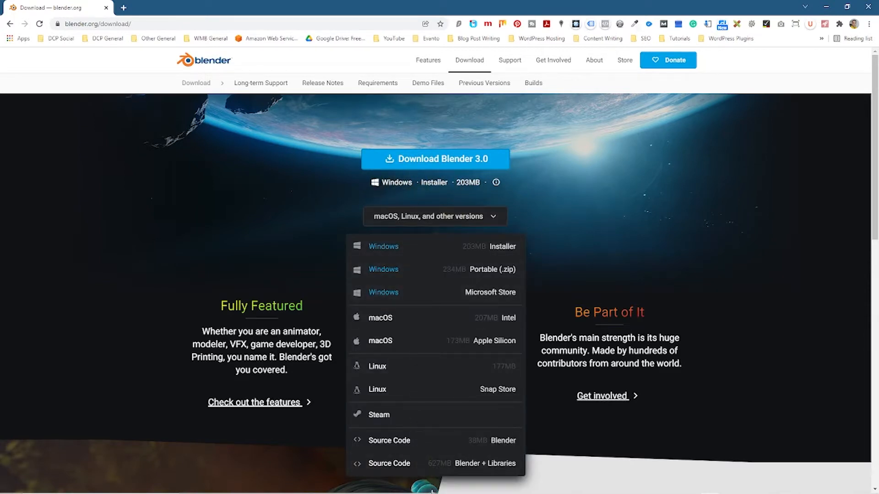
mouse_move(424, 347)
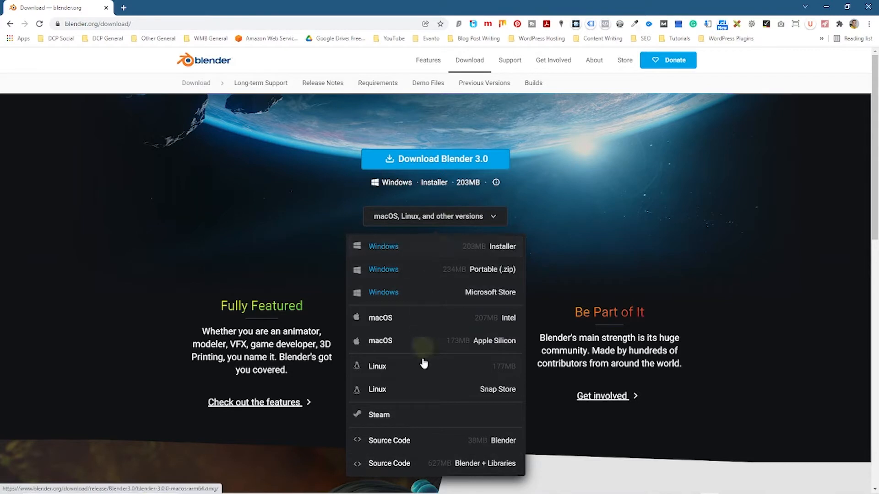
mouse_move(414, 324)
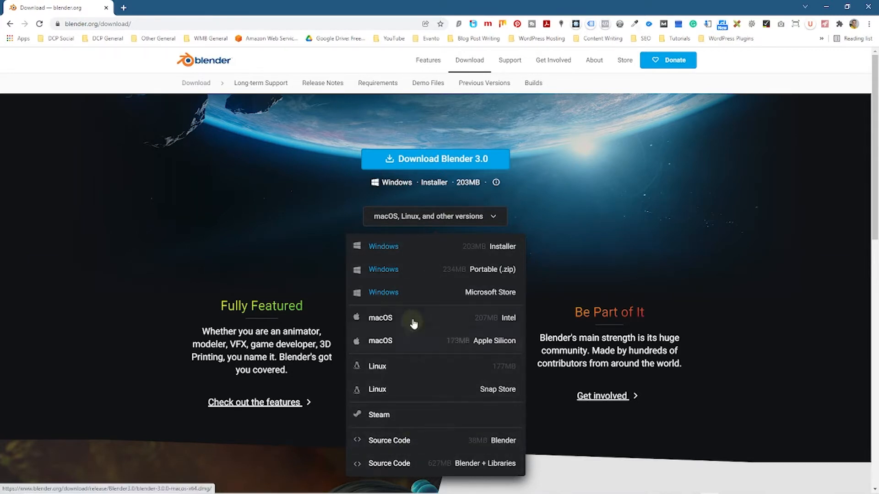
mouse_move(431, 292)
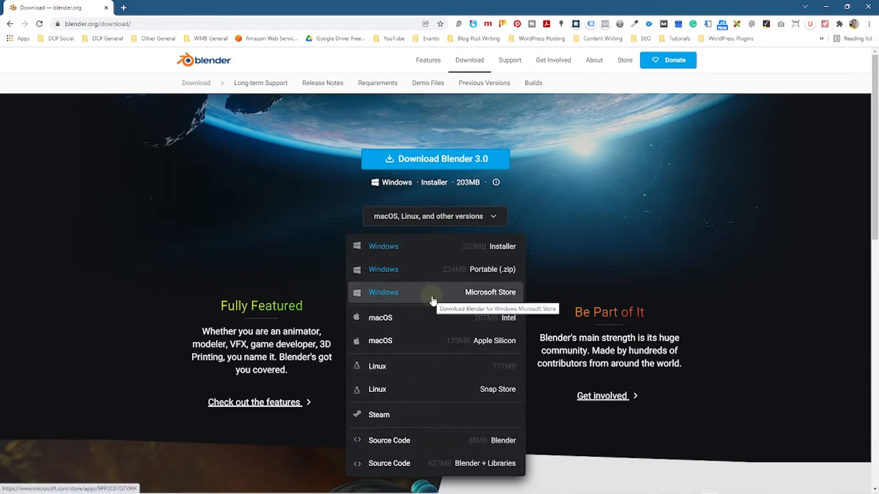
left_click(639, 197)
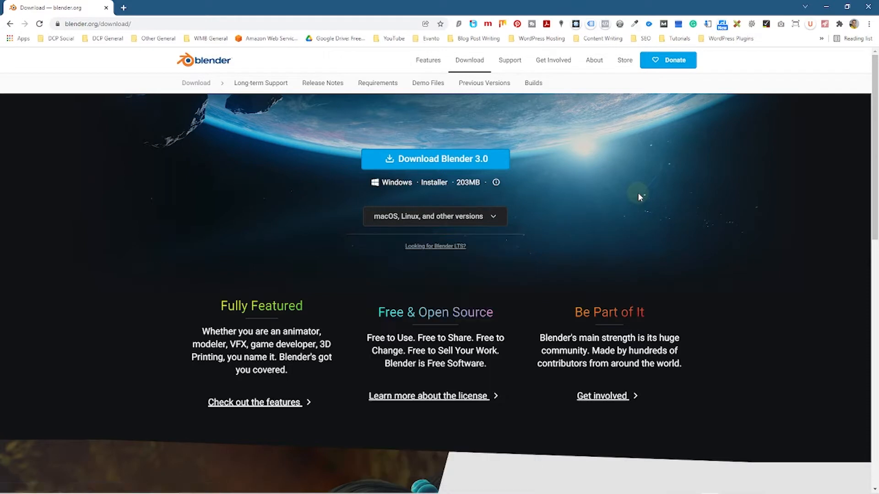
mouse_move(435, 158)
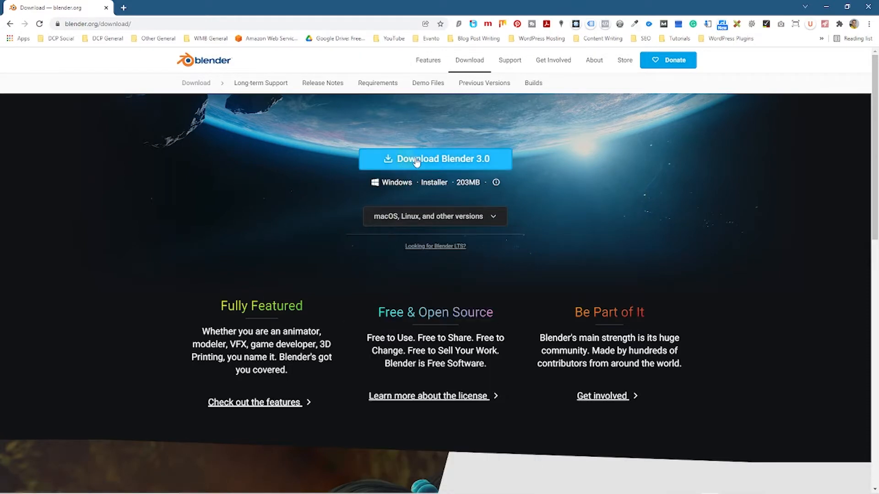
mouse_move(434, 158)
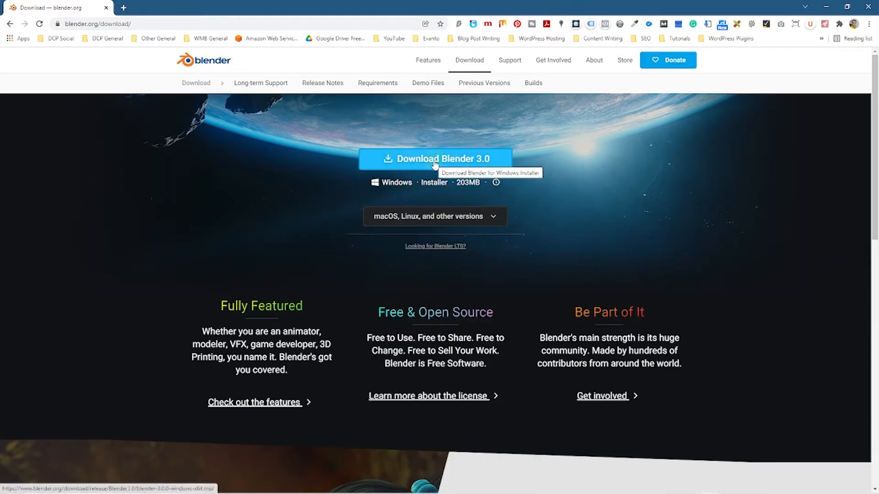
mouse_move(399, 183)
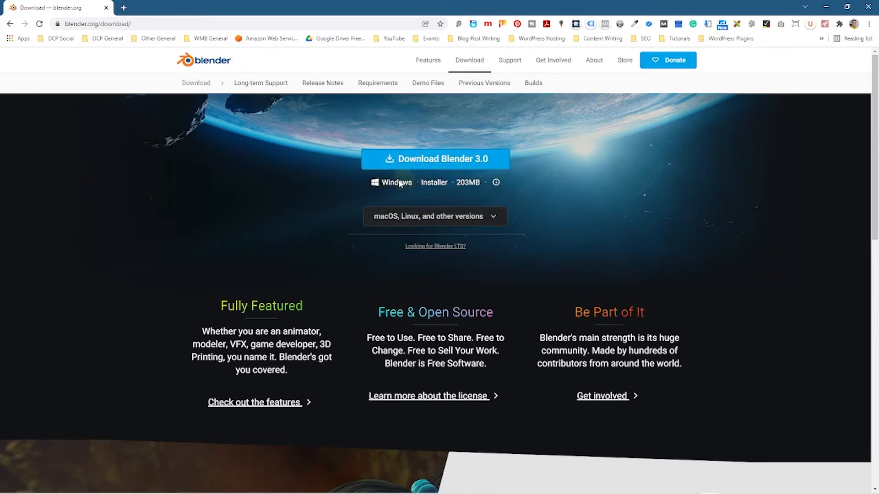
mouse_move(391, 182)
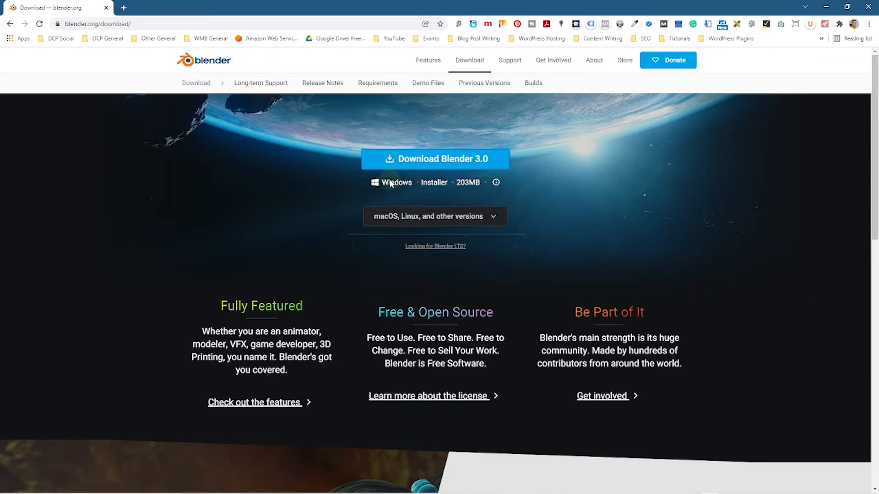
mouse_move(440, 163)
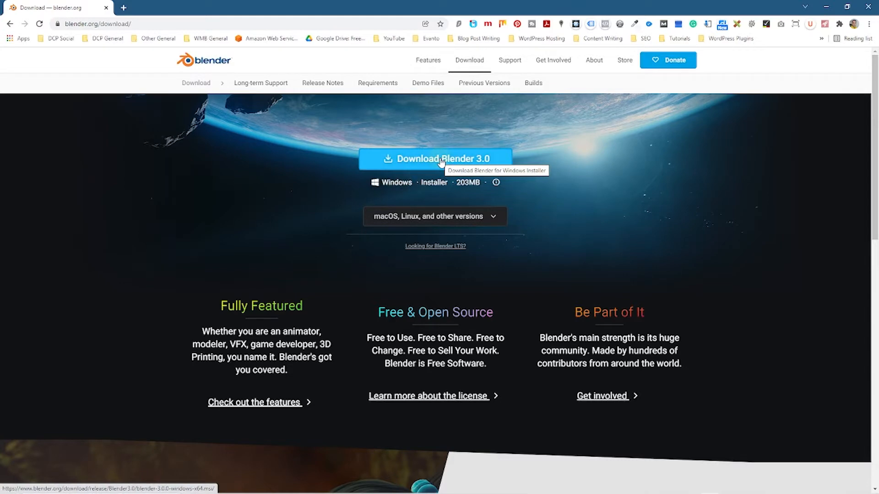
Download the Blender 3.0 Windows .msi installer, move it onto the desktop and close the thanks page
left_click(434, 158)
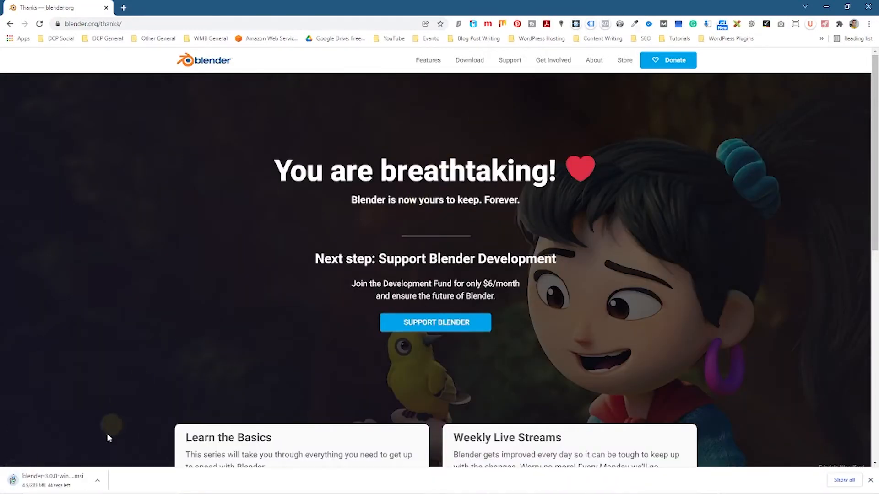
mouse_move(313, 314)
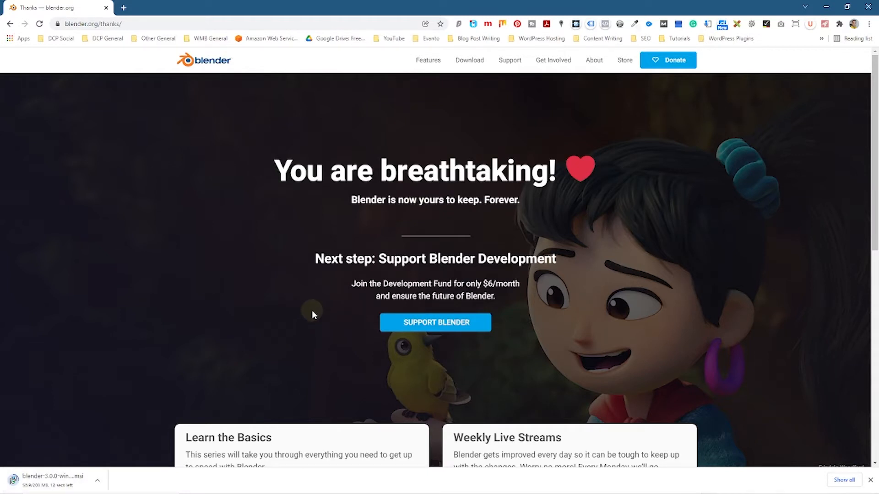
mouse_move(442, 6)
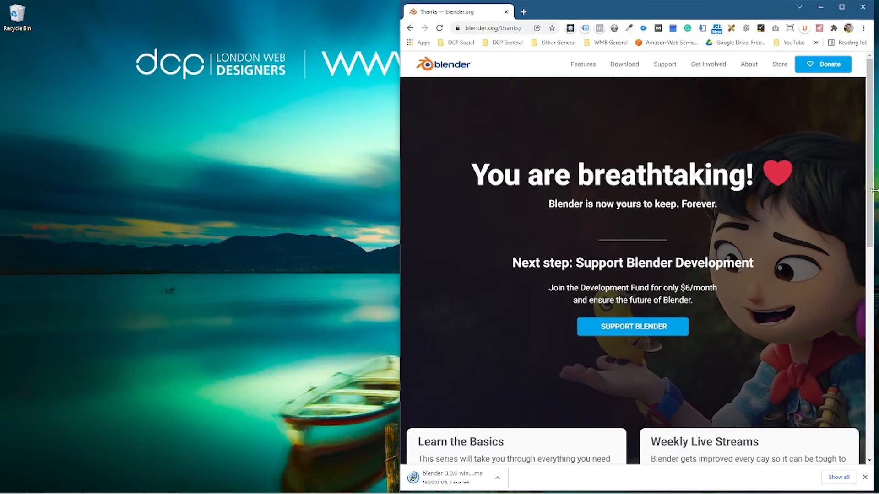
scroll("down", 3)
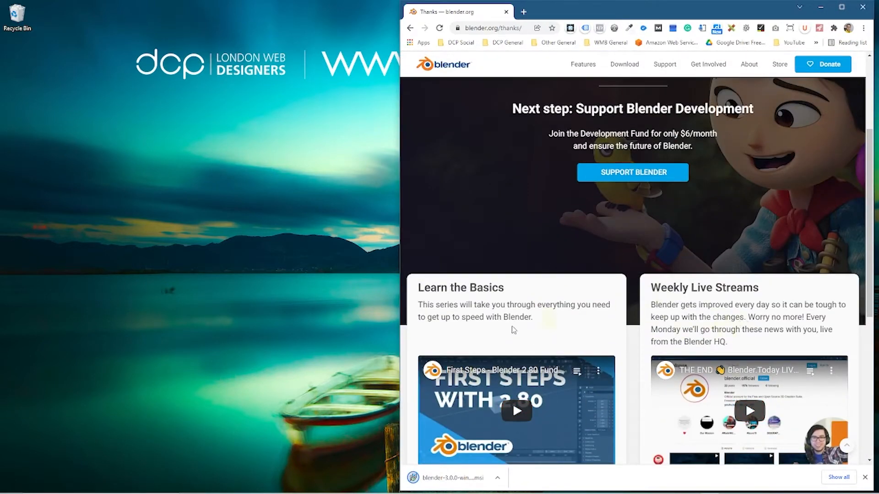
scroll("up", 3)
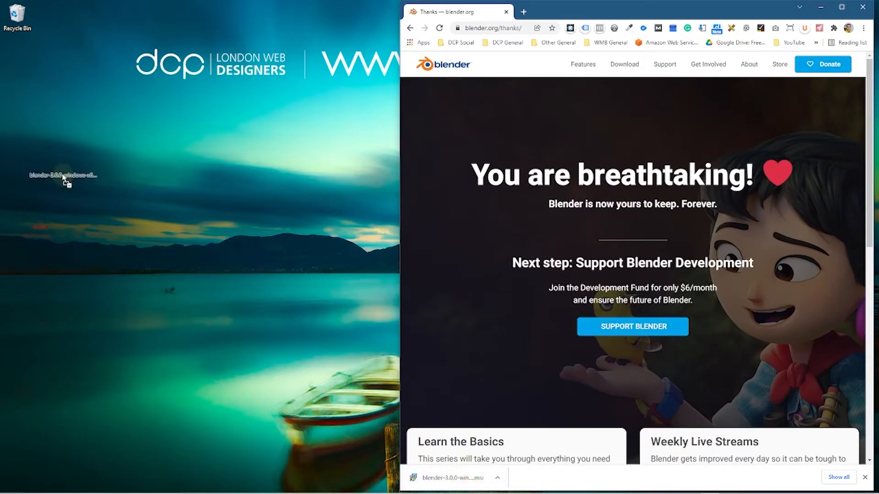
left_click_drag(62, 176, 16, 67)
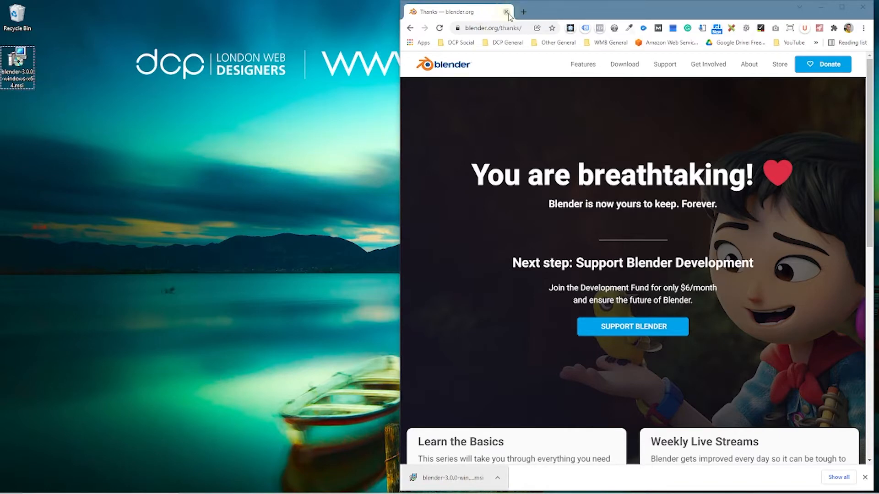
left_click(505, 11)
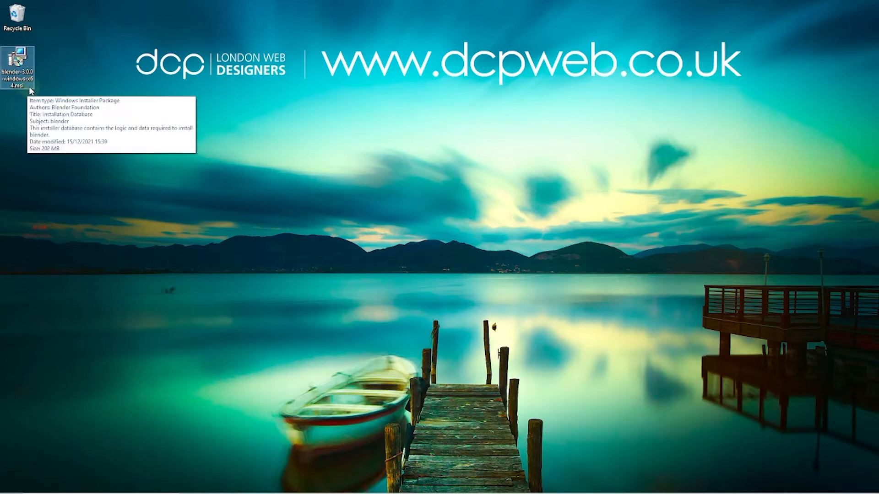
Launch the Blender .msi and run the setup wizard with default features to completion
double_click(16, 56)
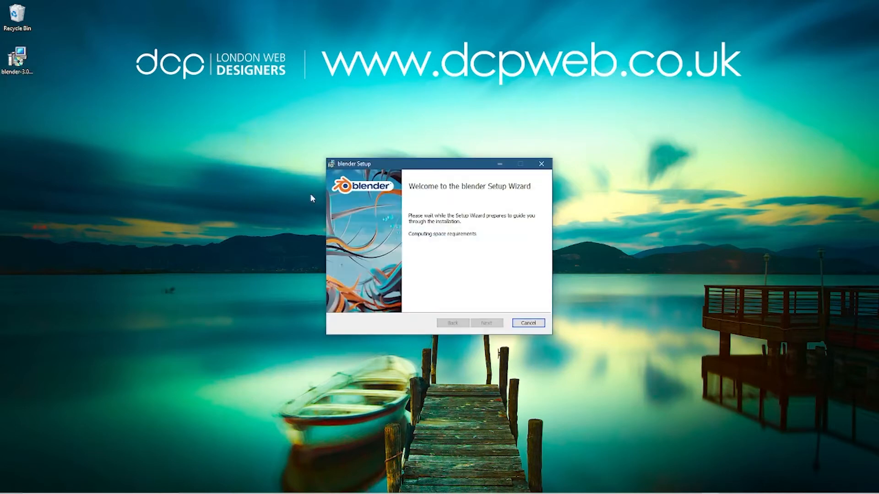
mouse_move(458, 253)
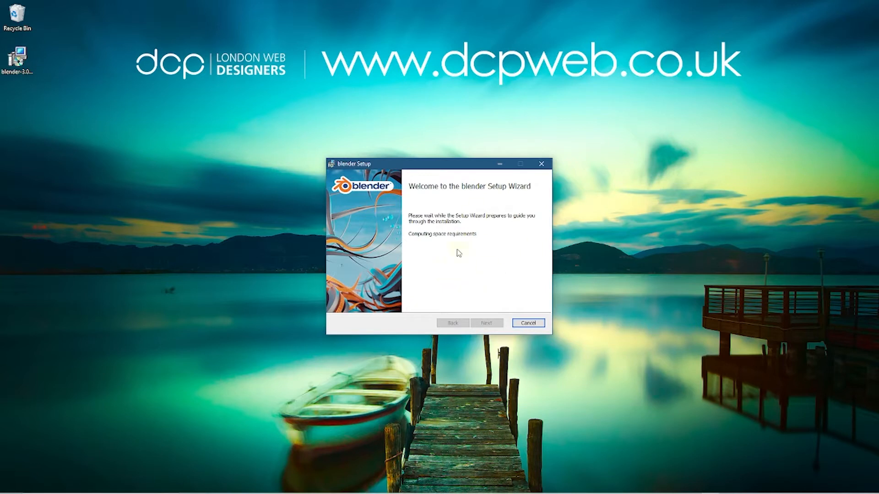
mouse_move(504, 343)
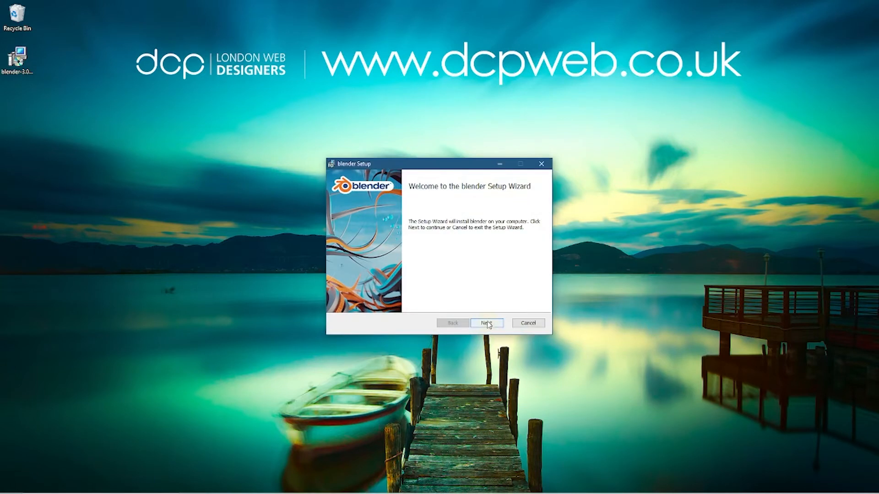
left_click(486, 323)
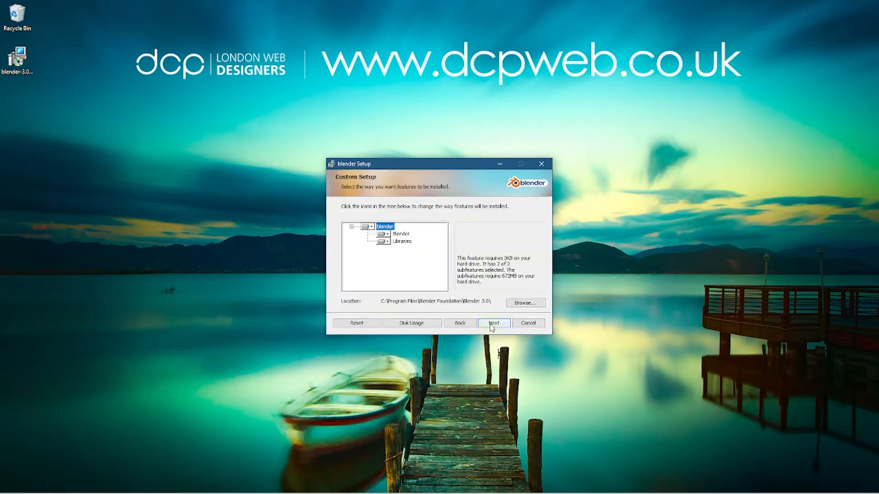
left_click(494, 323)
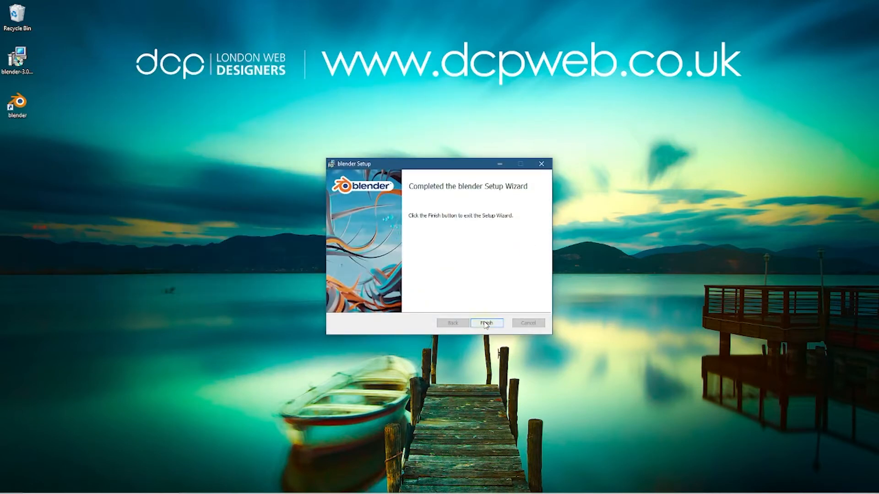
Finish the setup wizard and start Blender from the Start menu's Recently added list
left_click(486, 323)
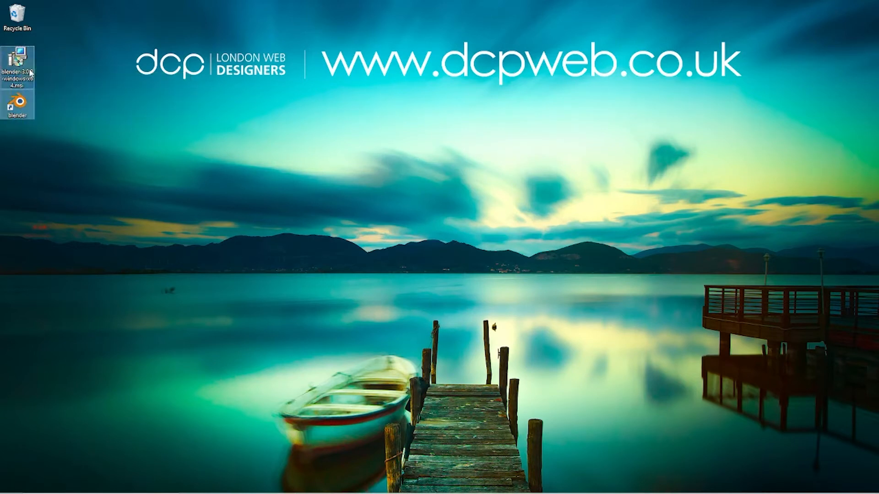
mouse_move(77, 78)
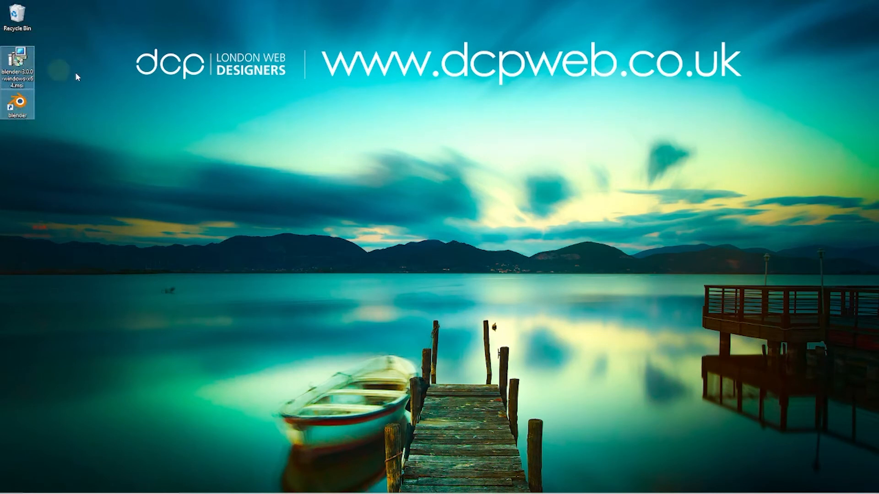
left_click(8, 485)
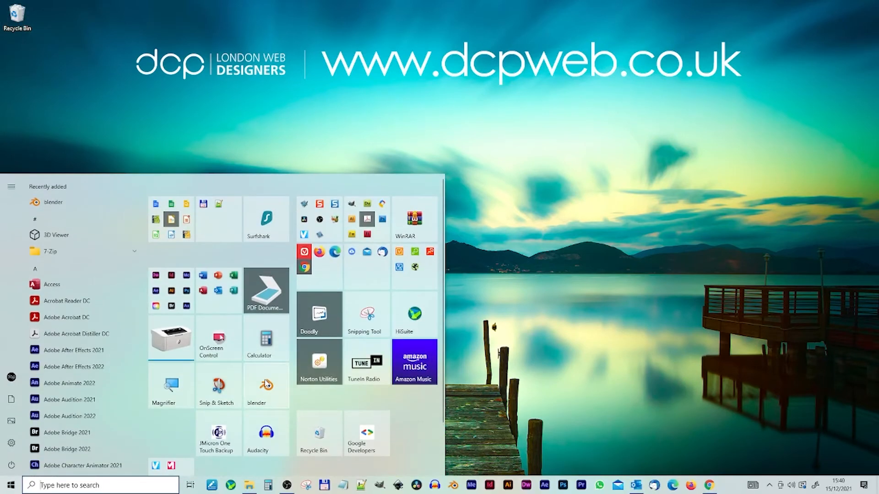
left_click(52, 202)
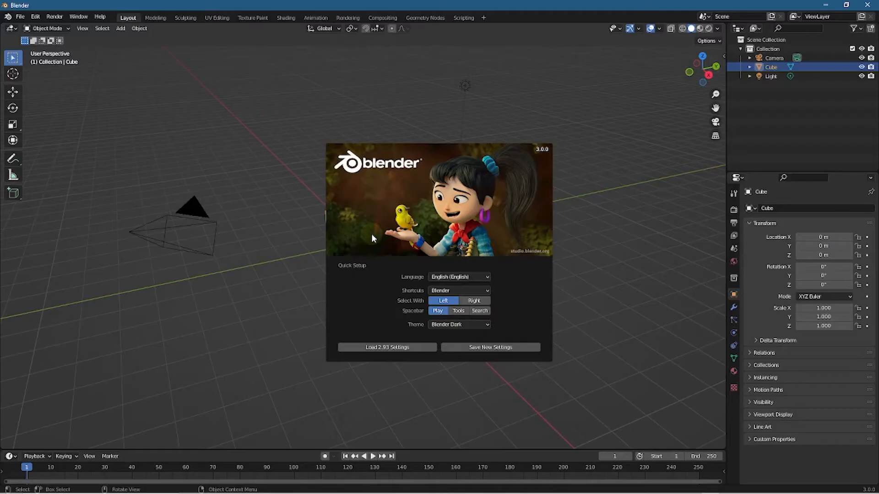
mouse_move(454, 319)
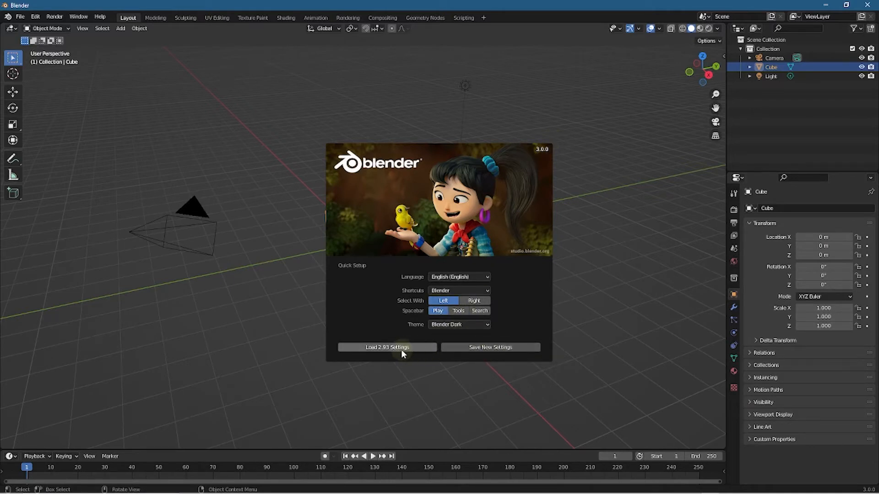
mouse_move(484, 288)
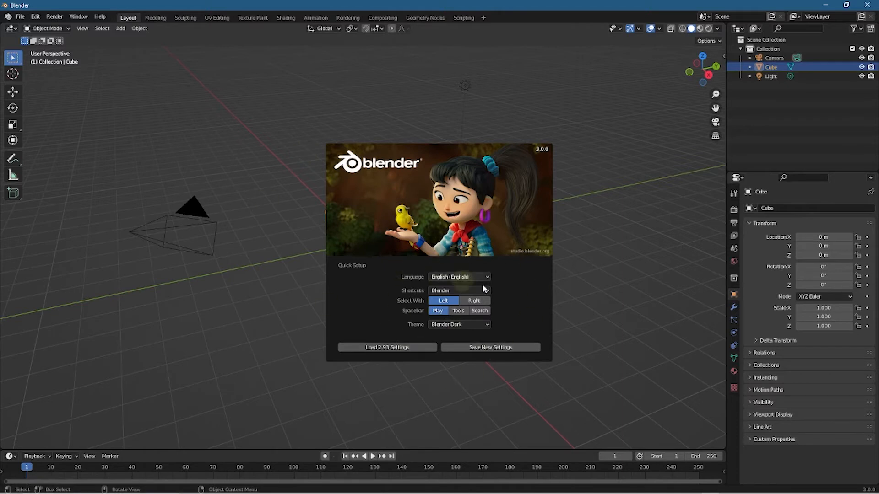
mouse_move(476, 264)
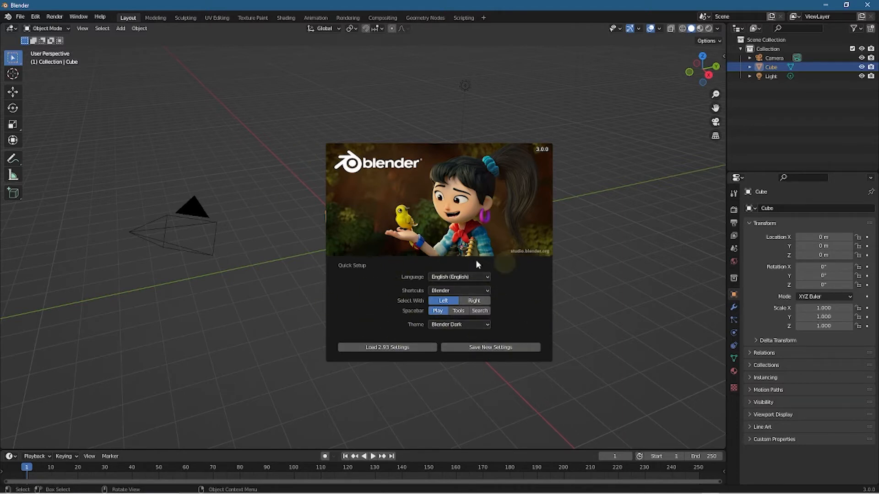
Keep the Blender Dark theme after trying Deep Grey and save the new default settings
left_click(459, 324)
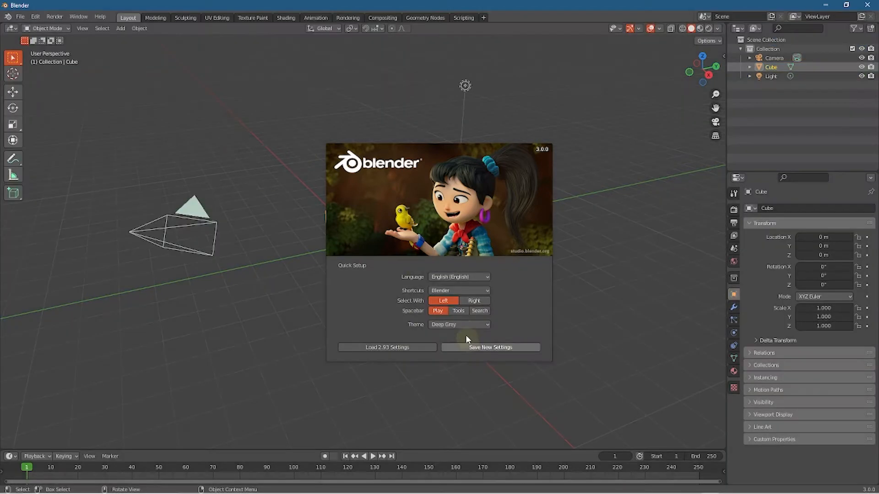
left_click(459, 324)
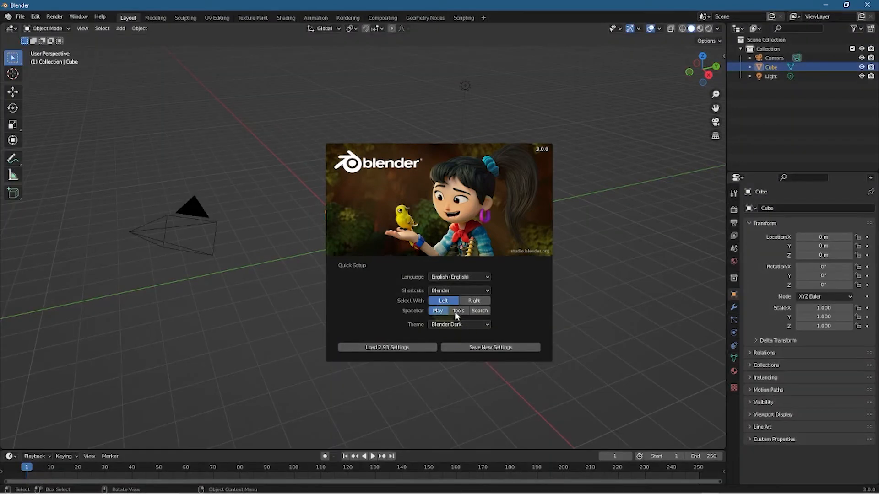
mouse_move(490, 348)
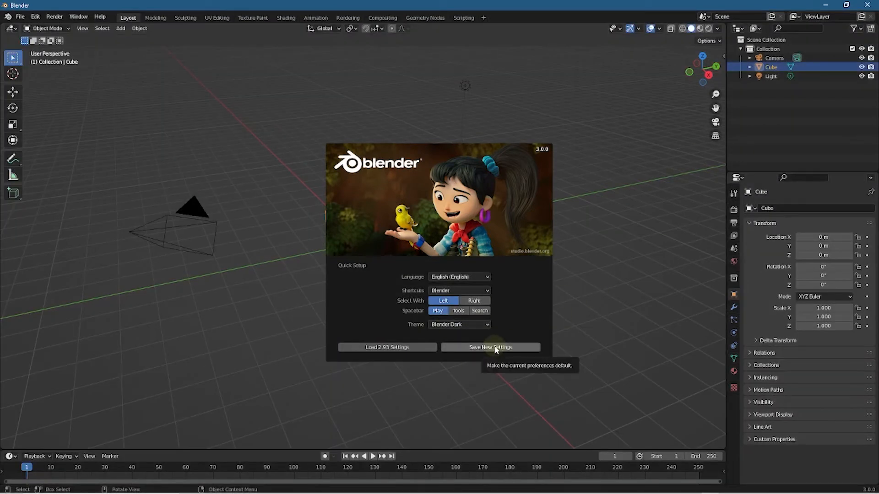
left_click(490, 348)
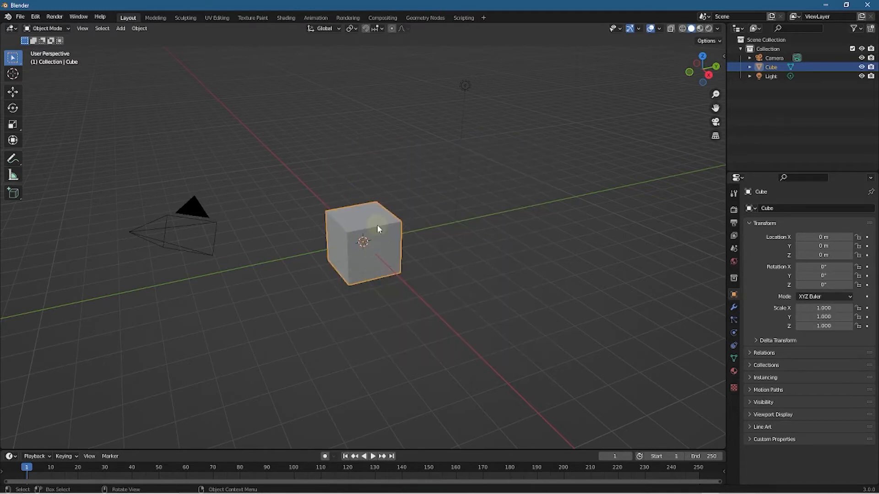
mouse_move(362, 112)
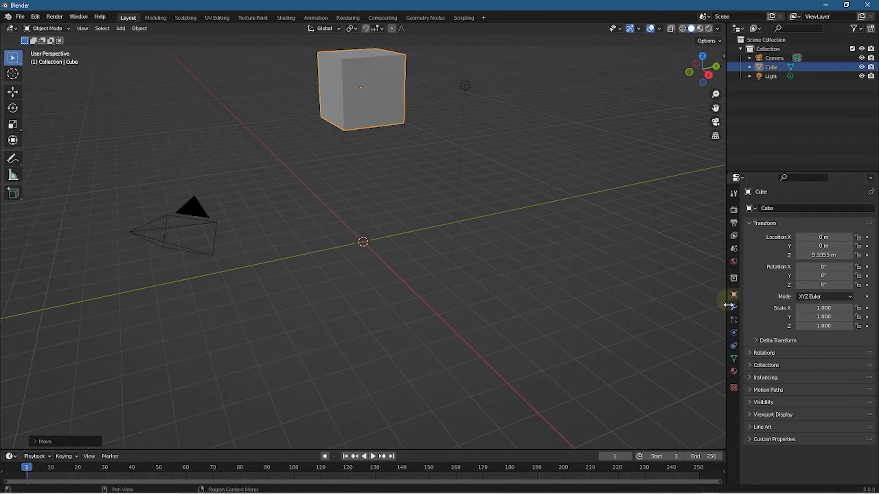
Add a particle system to the raised cube and play the animation so particles emit
left_click(733, 308)
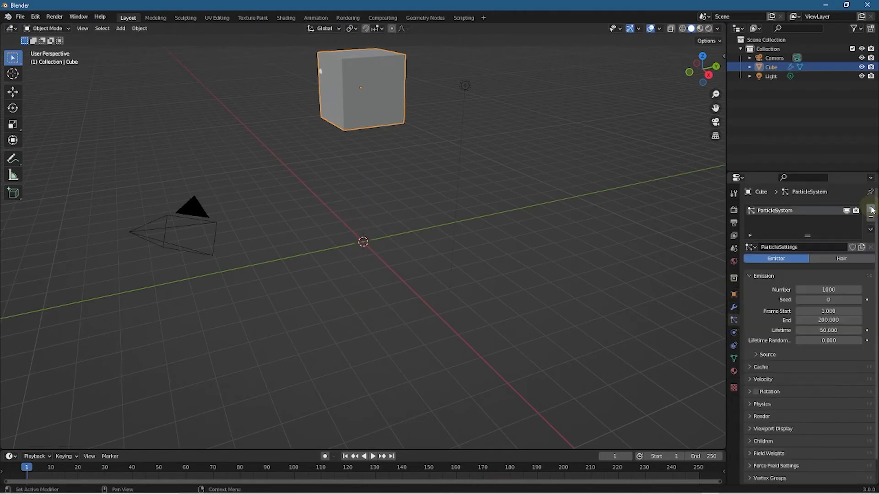
left_click(373, 456)
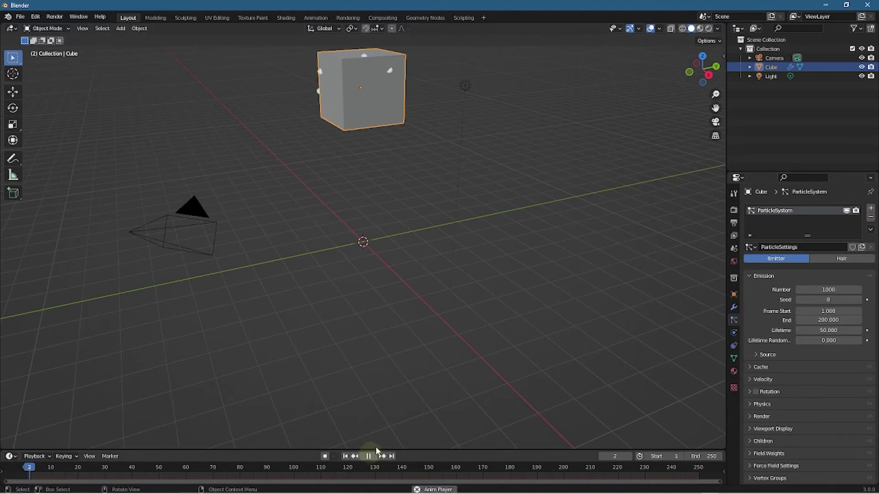